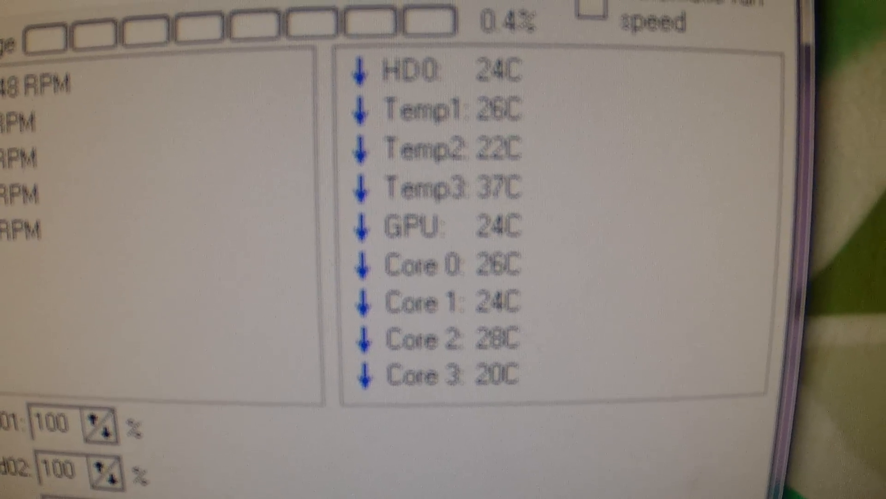
{"action": "scroll", "scroll_direction": "down", "scroll_amount": 3}
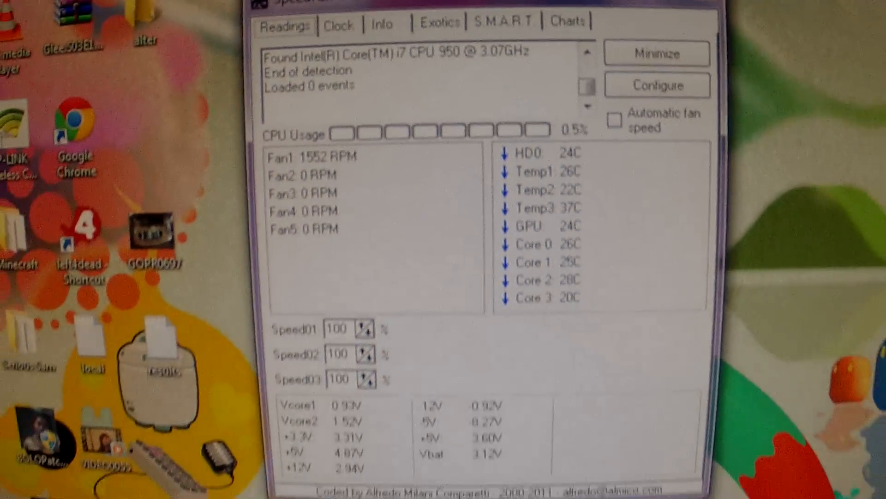
{"action": "left_click", "coordinate": [656, 53]}
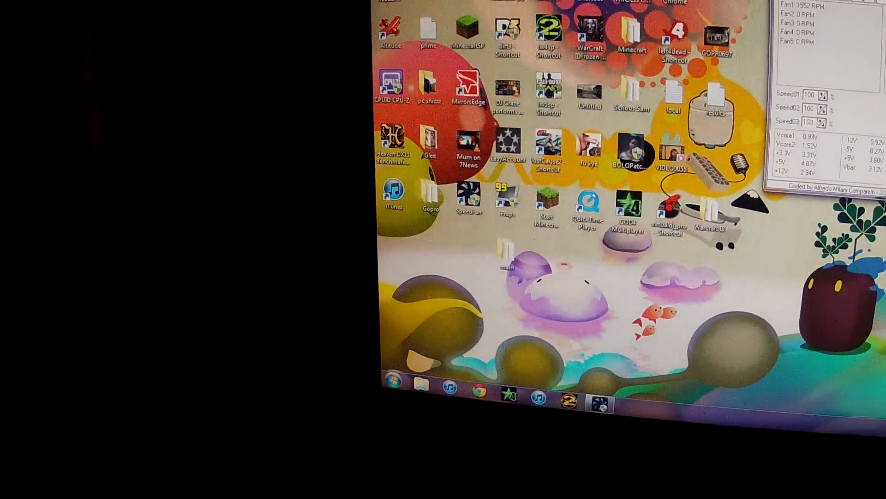